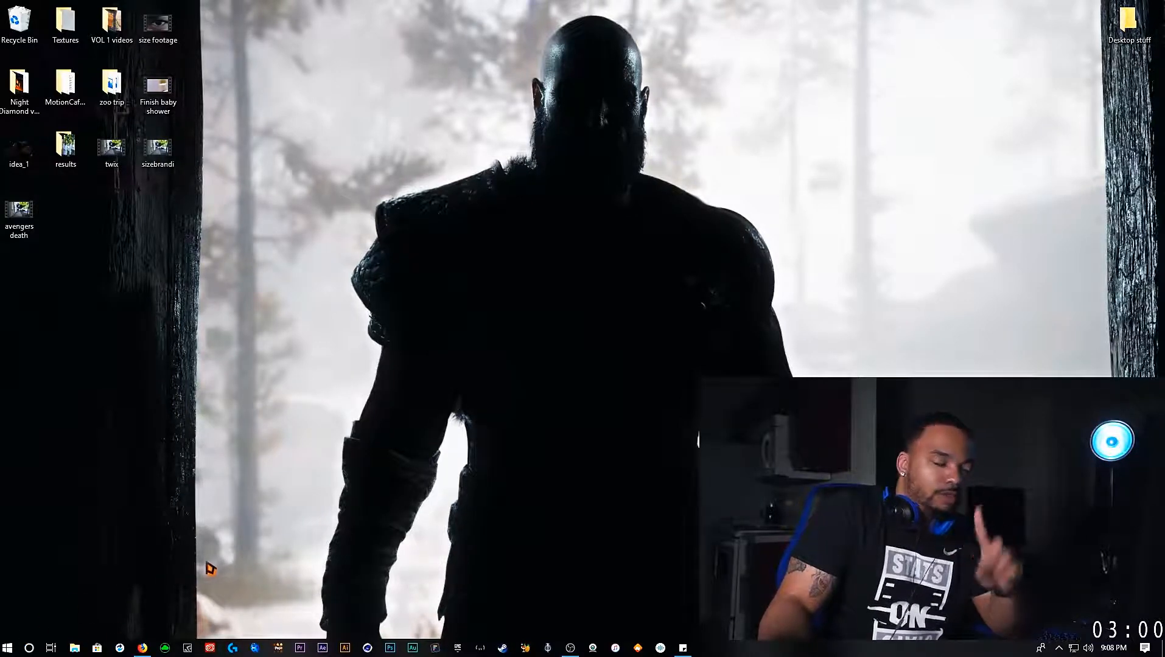
# - Open the Start menu from the taskbar to show installed apps and tiles
pyautogui.click(73, 647)
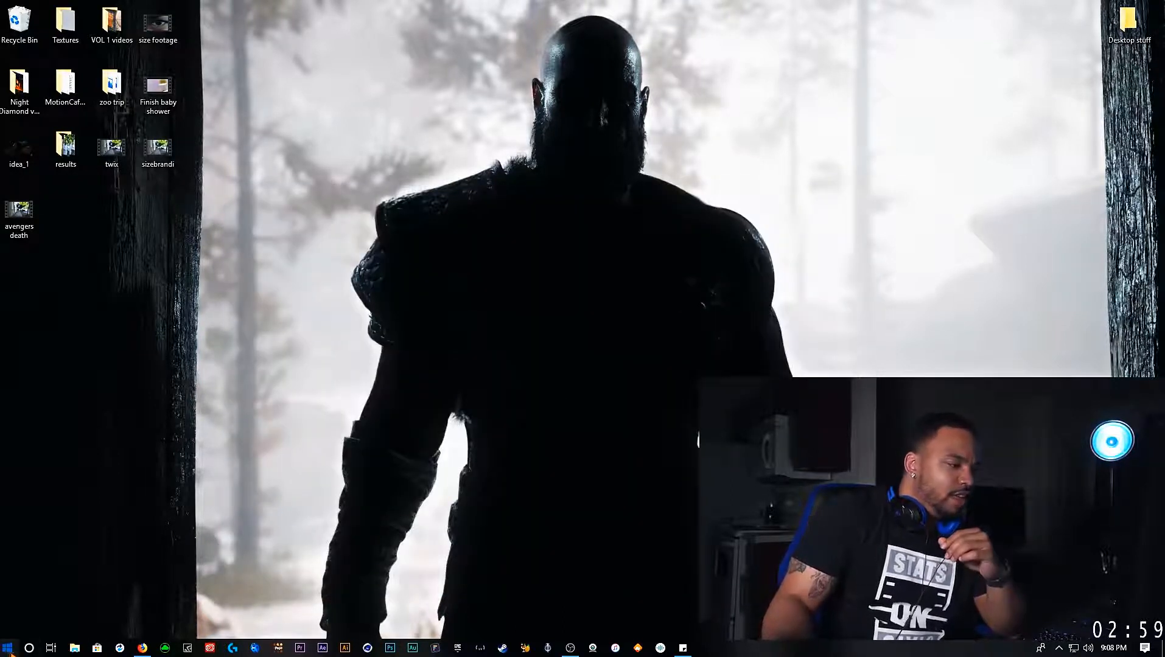
pyautogui.click(9, 647)
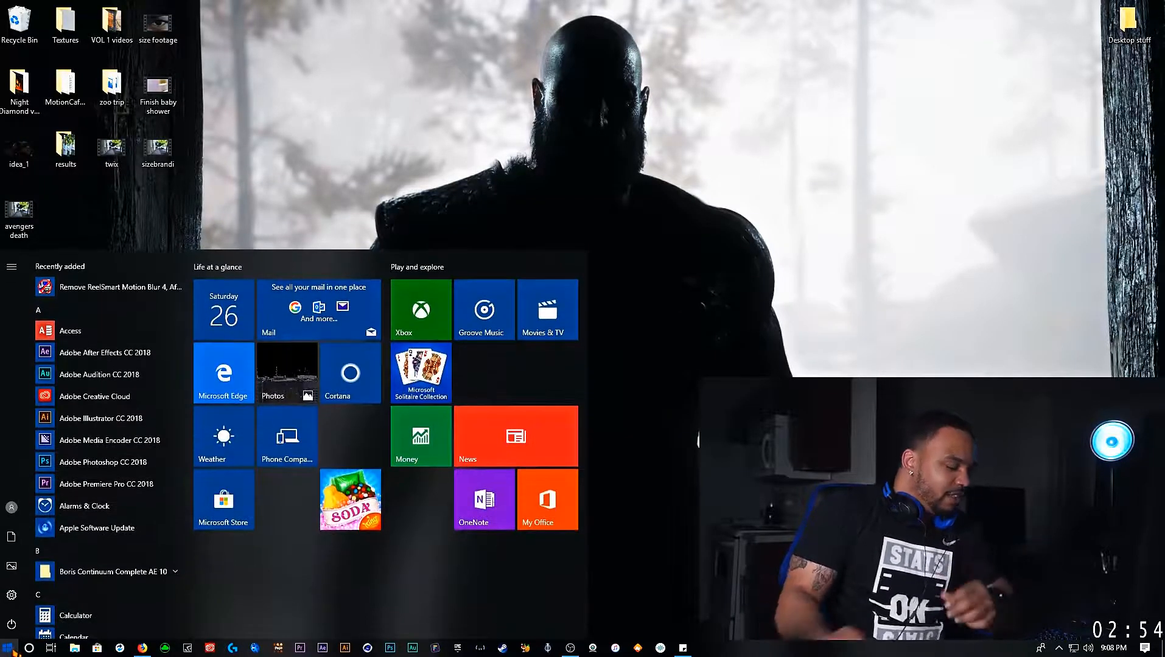
# - Search for 'cmd' and run Command Prompt as administrator
pyautogui.write('cm')
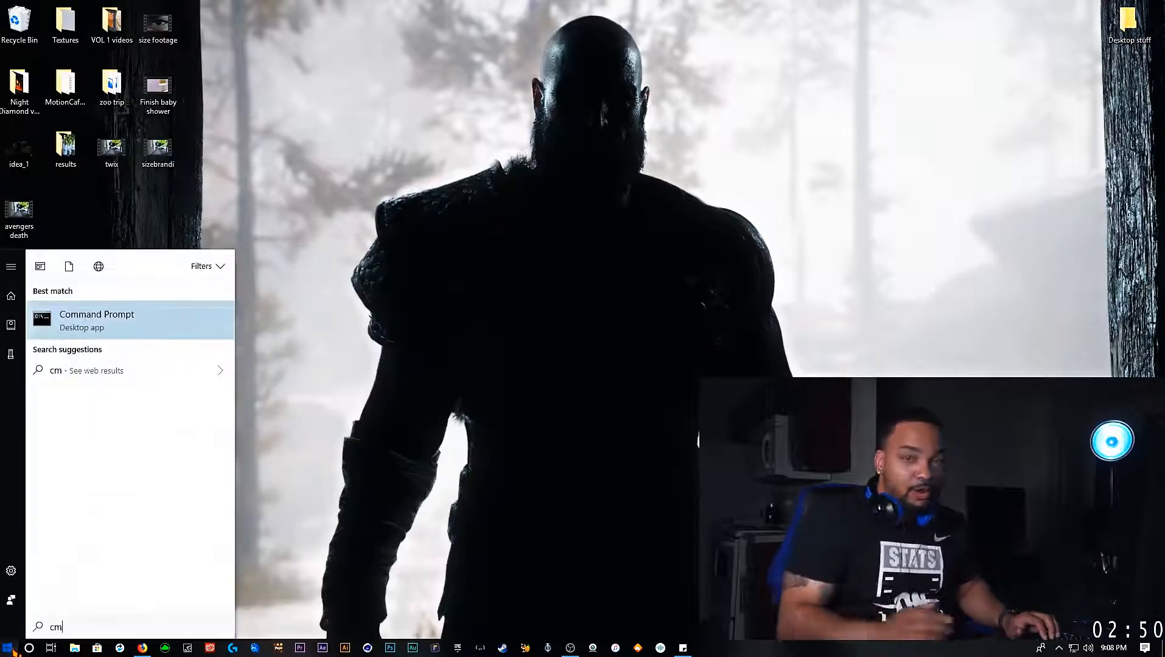
pyautogui.write('d')
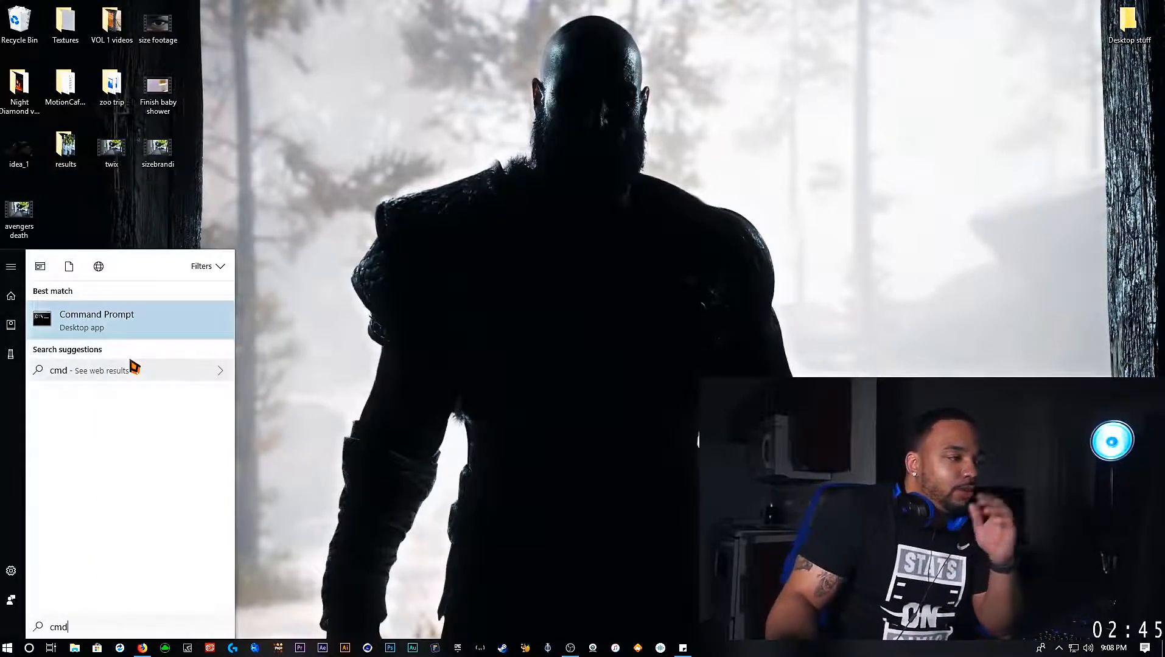
pyautogui.rightClick(97, 320)
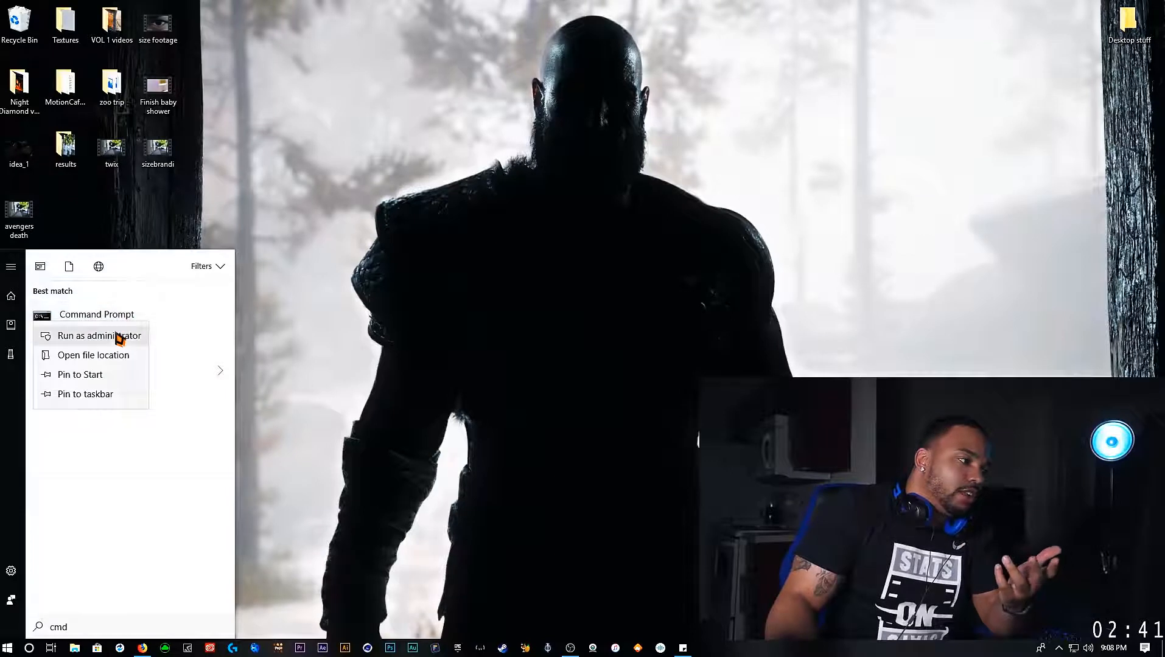
pyautogui.click(102, 336)
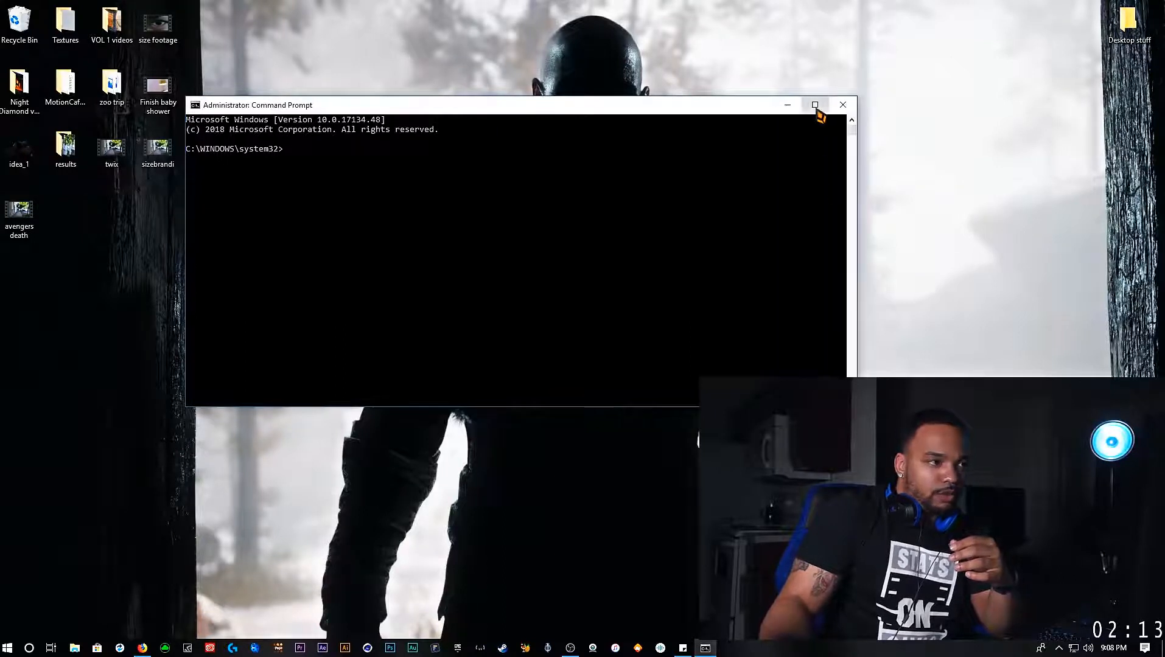
# - Maximize the admin Command Prompt, start 'diskpart', and begin typing 'list volume'
pyautogui.click(815, 105)
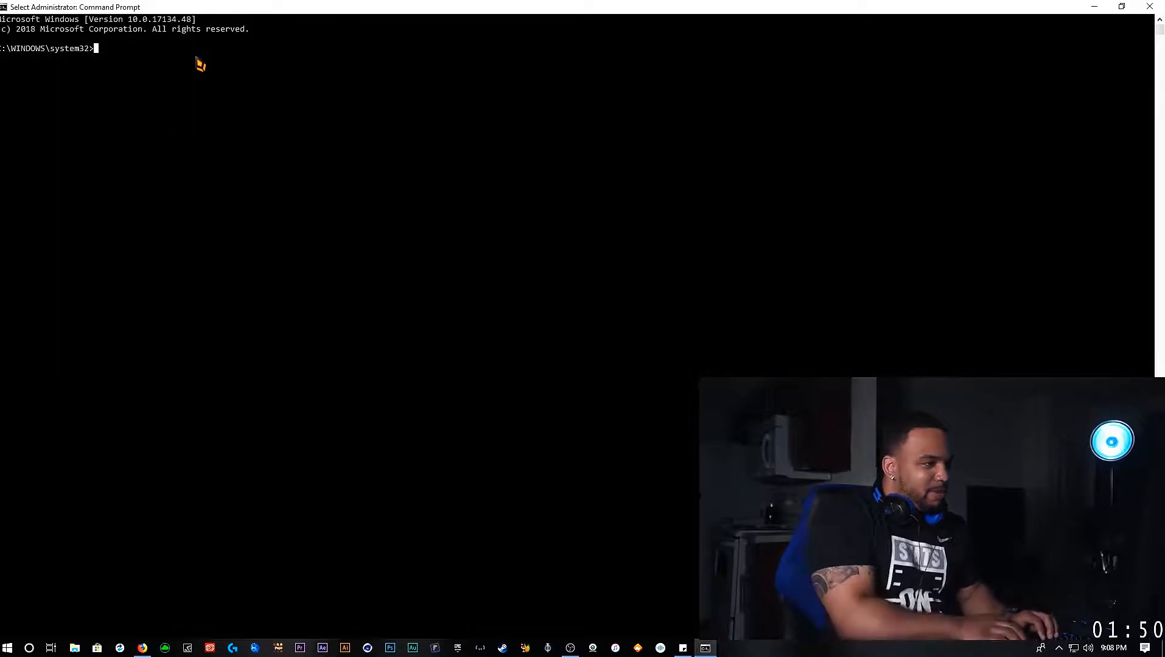
pyautogui.write('diskpart')
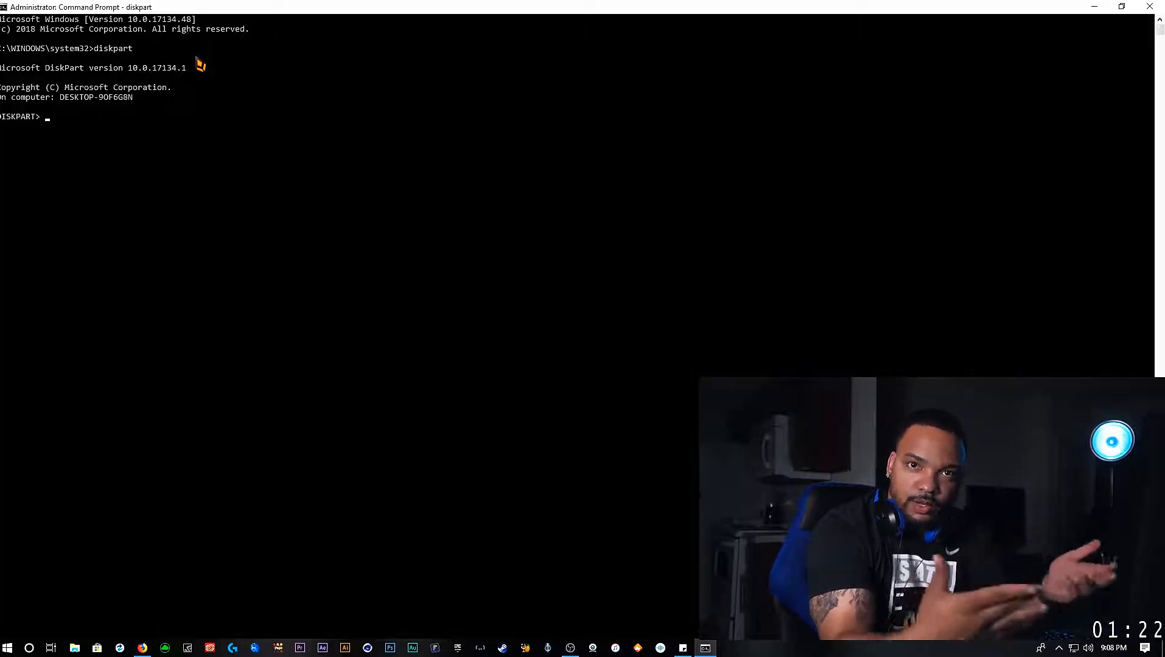
pyautogui.write('list v')
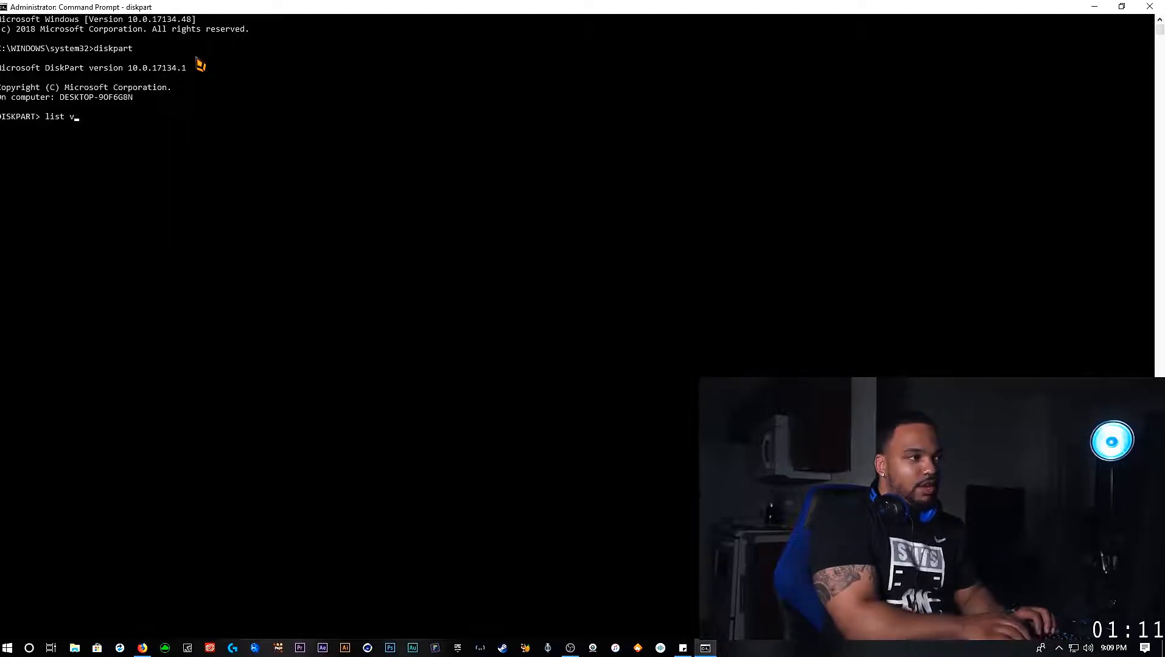
# - Run 'list volume' to show the eight volumes with letters, file systems and sizes
pyautogui.write('olume')
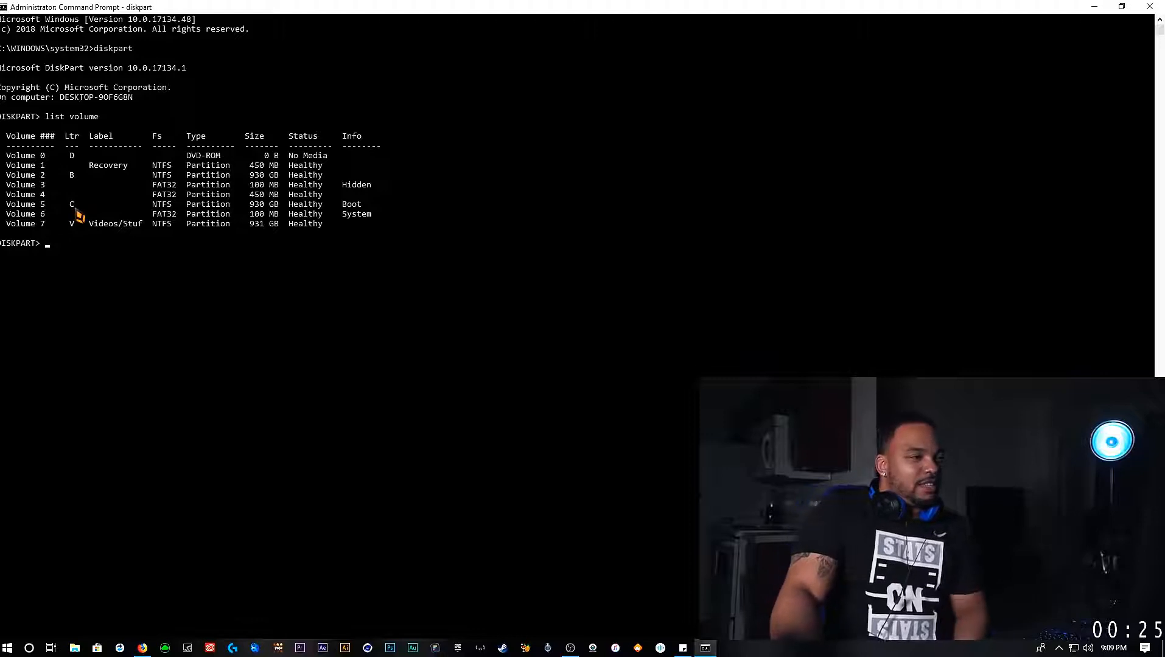
pyautogui.moveTo(89, 195)
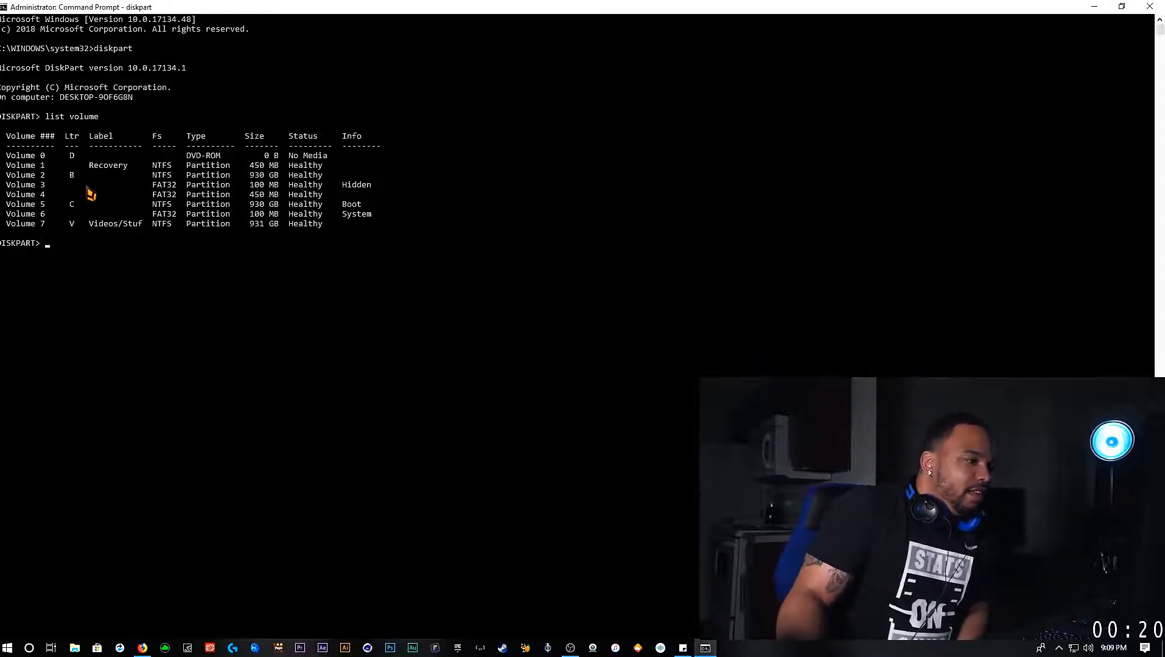
pyautogui.moveTo(58, 205)
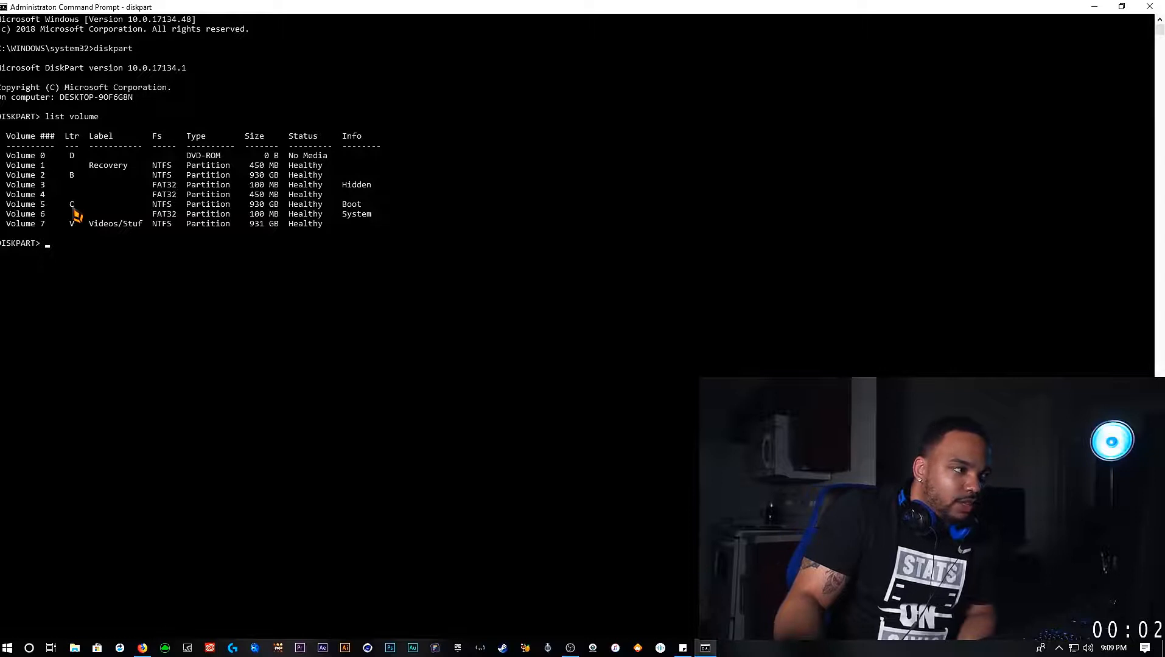
pyautogui.moveTo(134, 232)
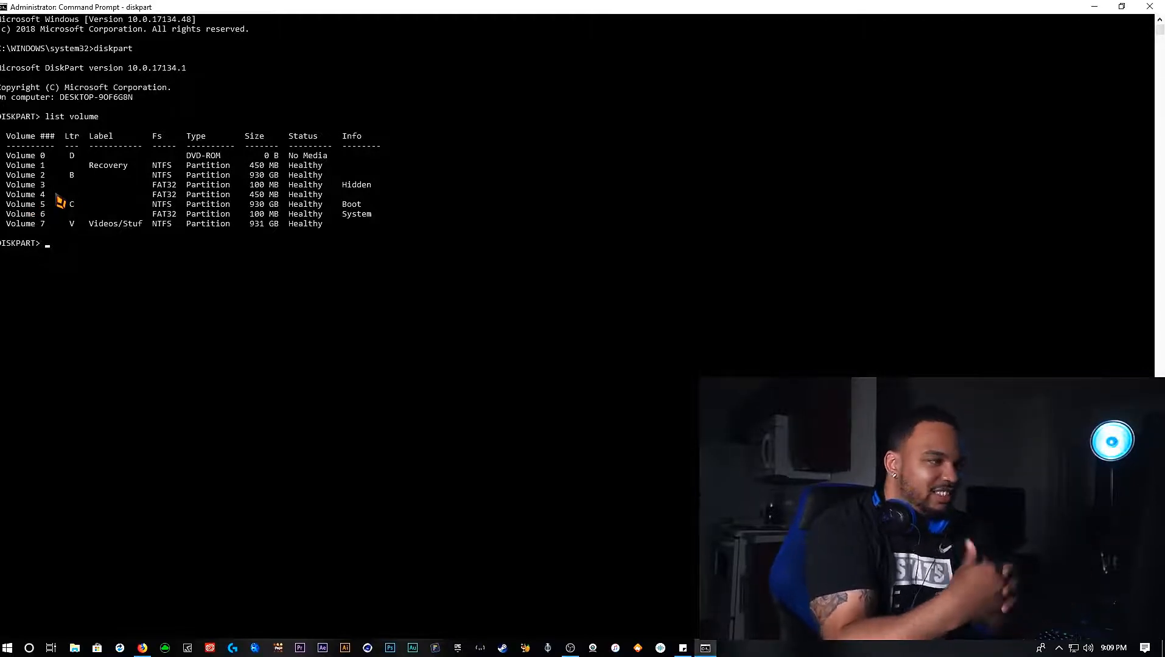
# - Select volume 2, the 930 GB NTFS partition lettered B
pyautogui.write('select volume')
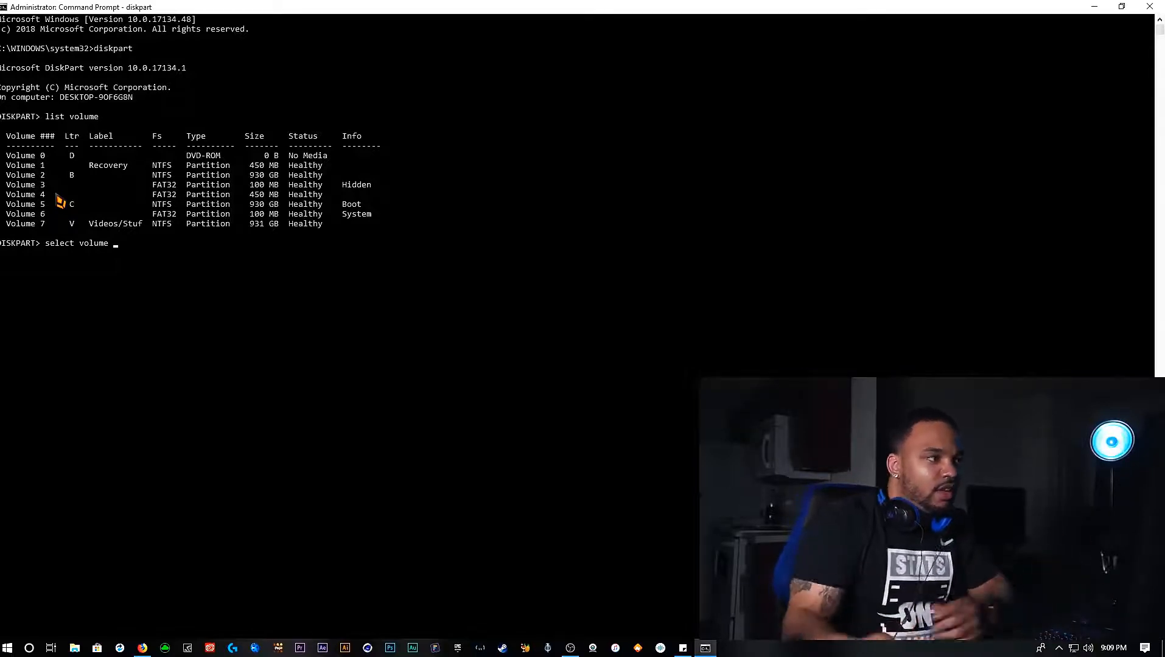
pyautogui.moveTo(196, 311)
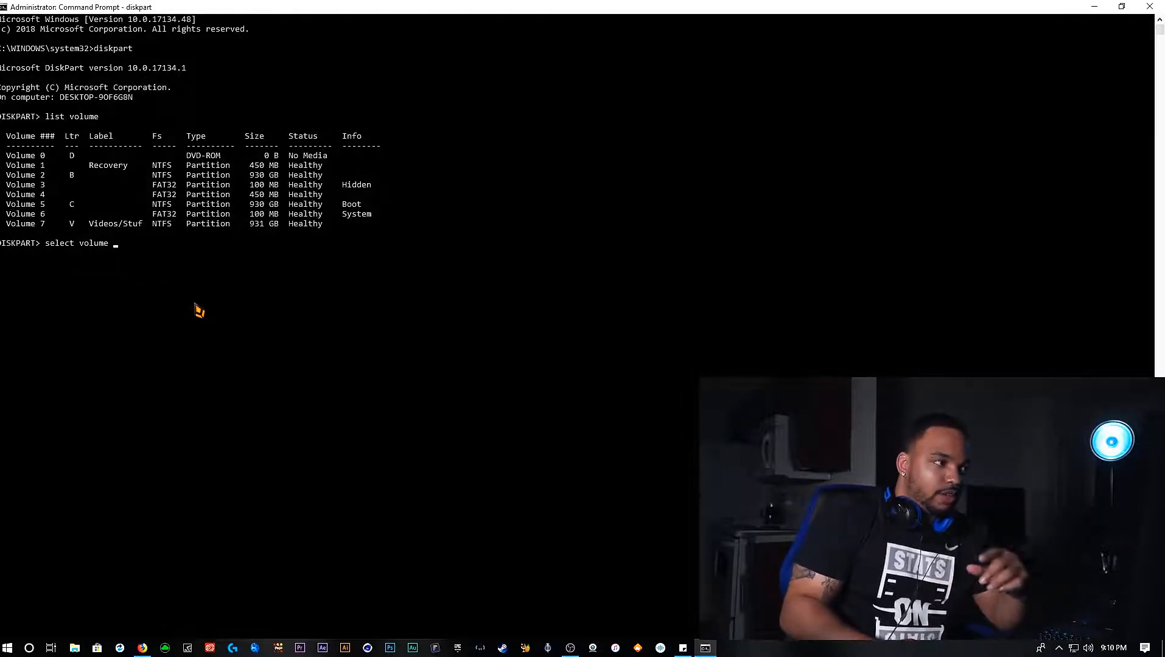
pyautogui.write('2')
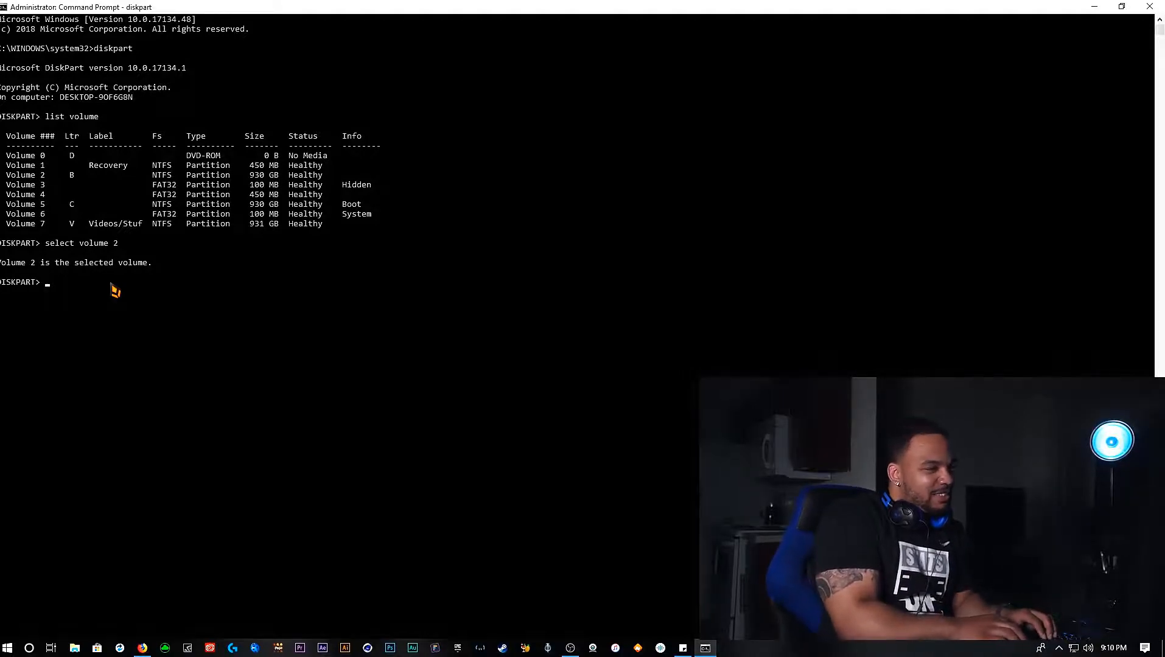
# - Type 'remove letter b' at the DISKPART prompt without running it
pyautogui.write('remove')
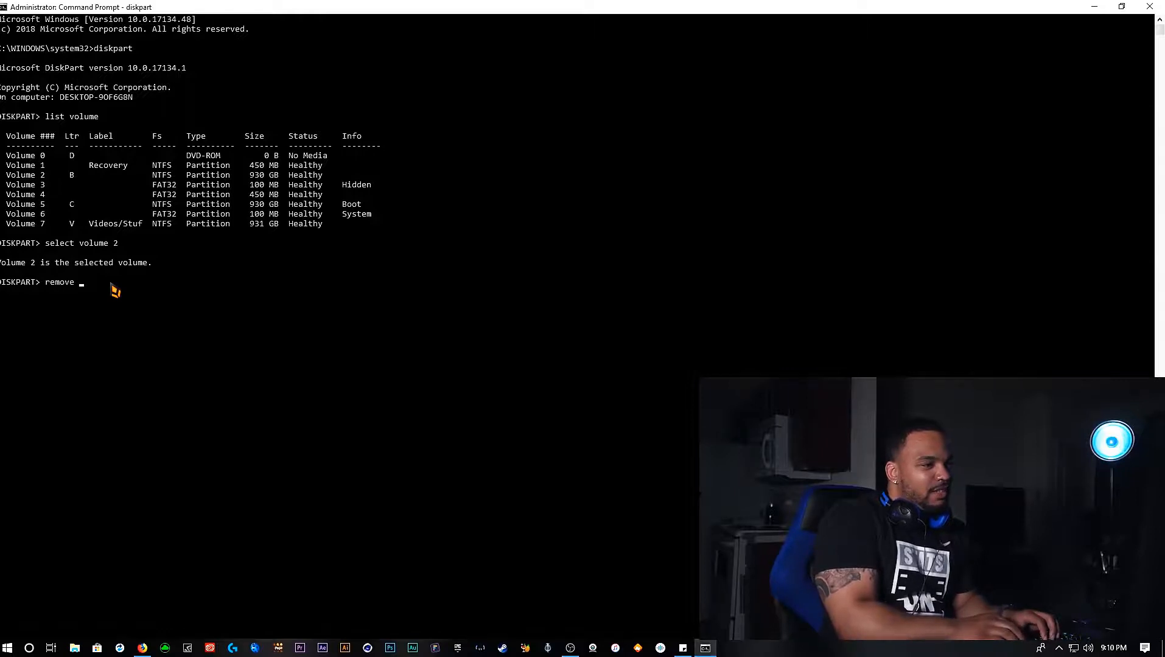
pyautogui.write('letter')
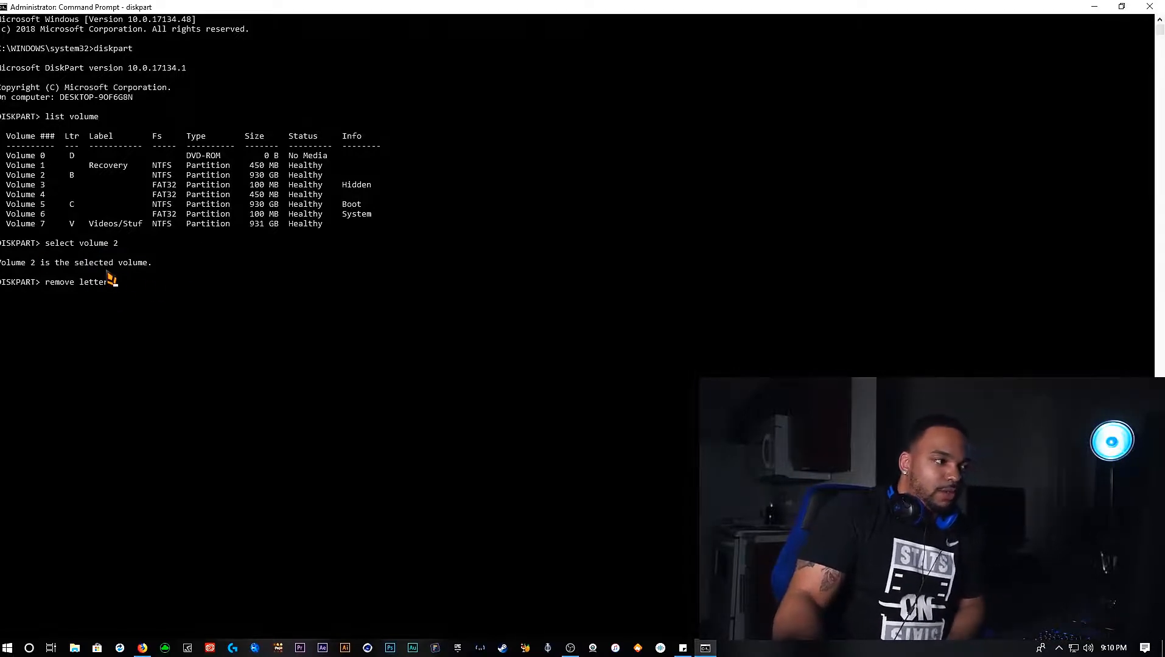
pyautogui.write('b')
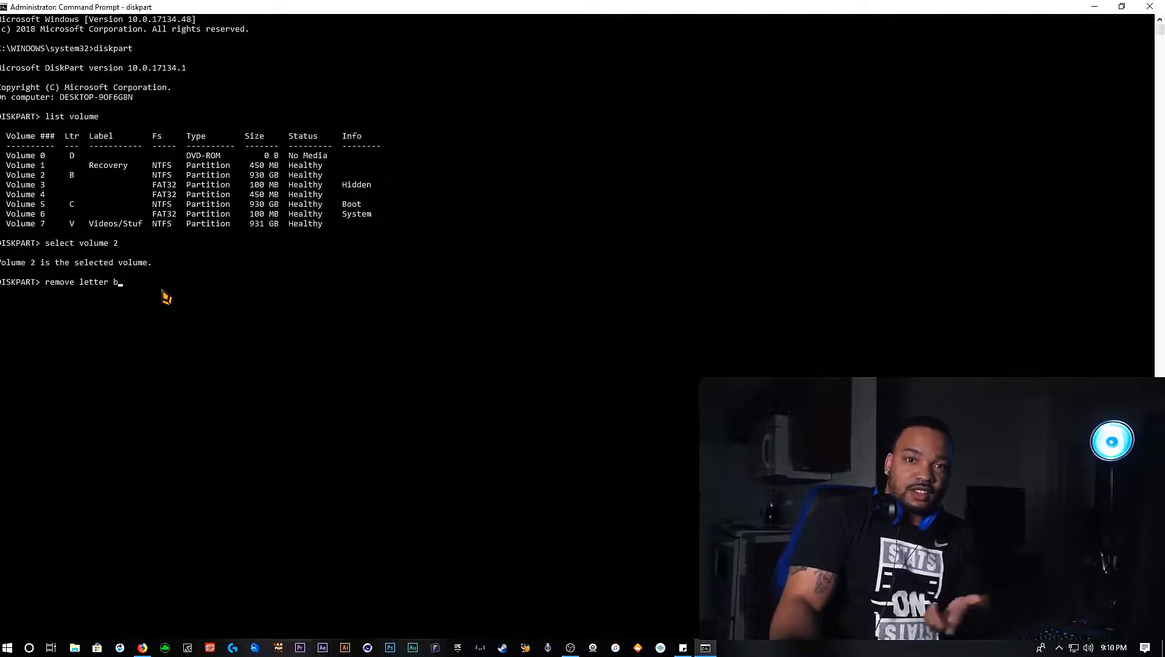
pyautogui.moveTo(208, 269)
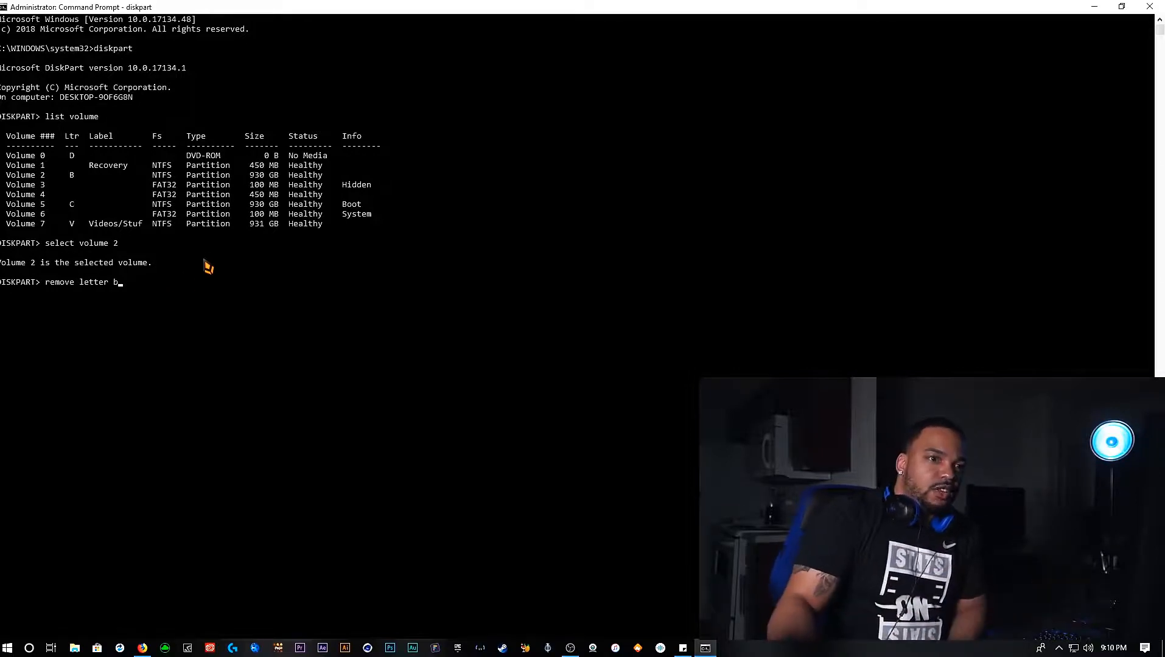